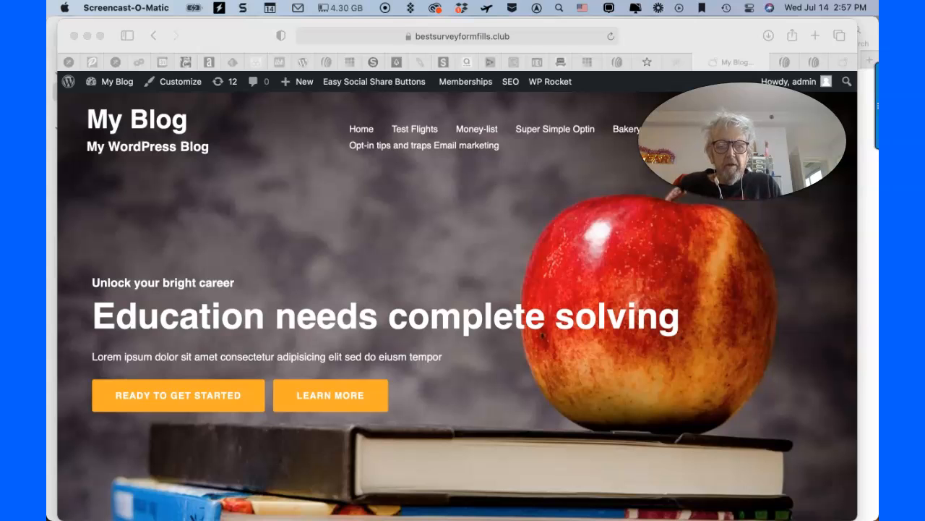
# - Go to the 'Opt-in tips and traps Email marketing' page and scroll down to its signup form
pyautogui.scroll(-3)
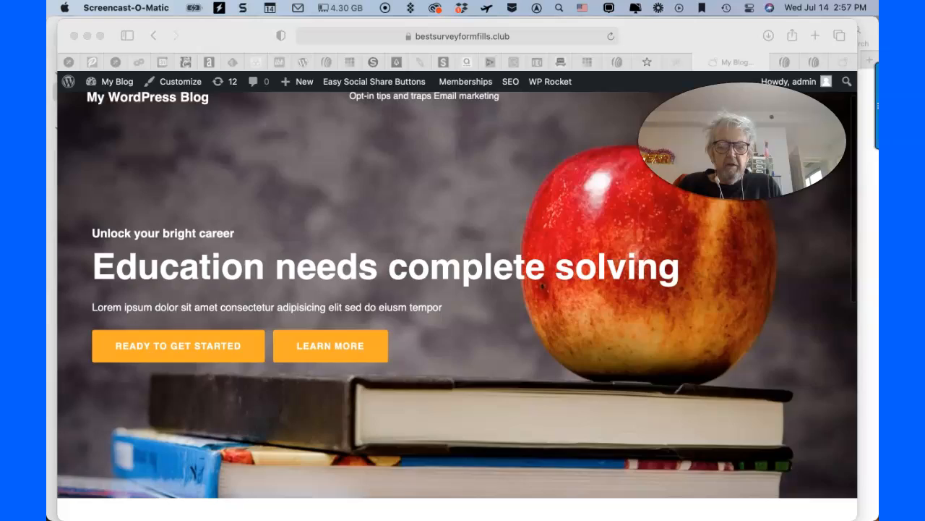
pyautogui.scroll(-3)
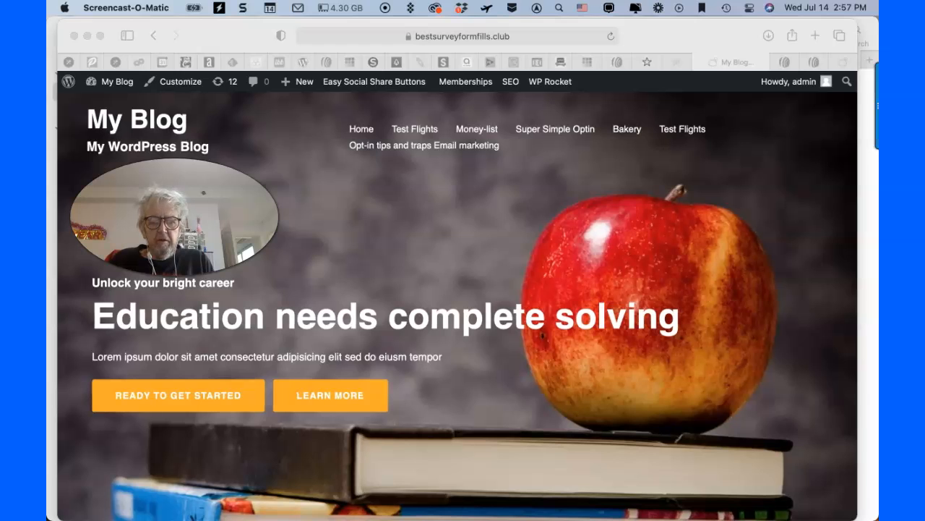
pyautogui.scroll(-3)
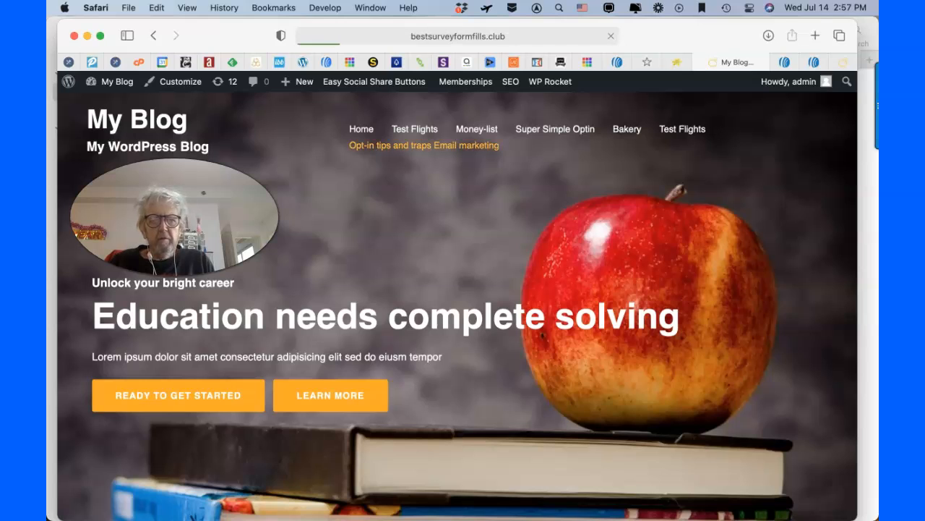
pyautogui.click(422, 145)
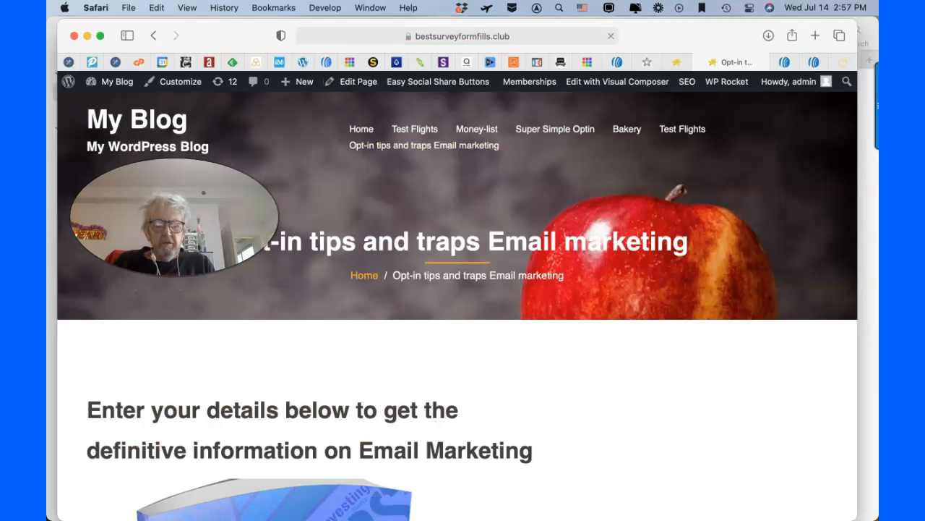
pyautogui.scroll(-3)
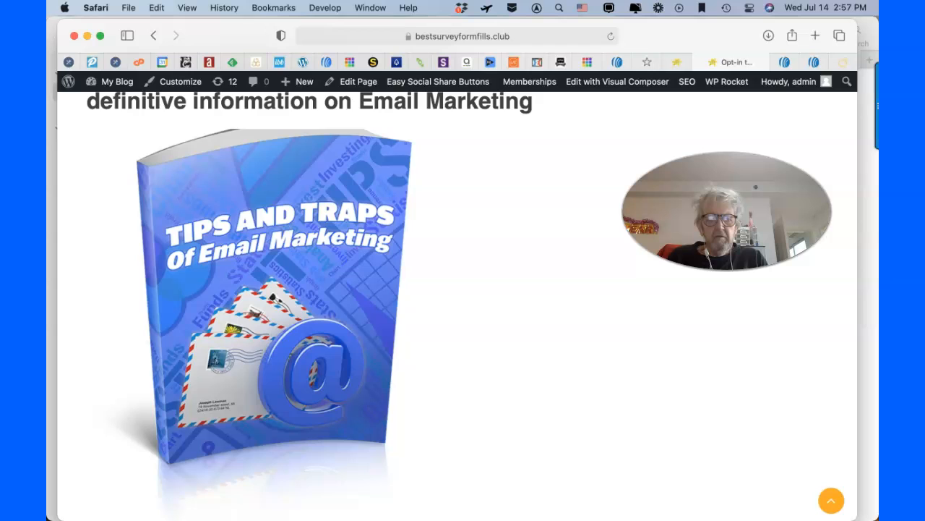
pyautogui.scroll(-3)
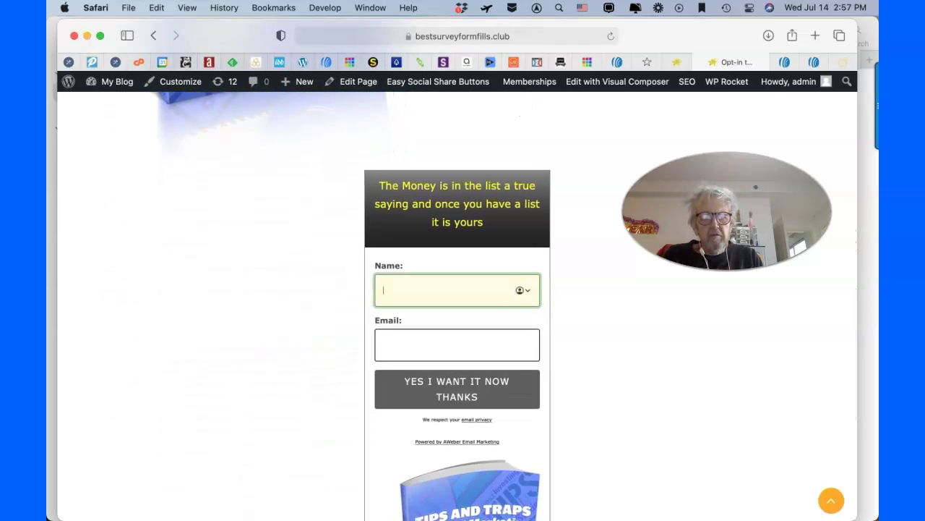
# - Enter the name 'ando' in the opt-in form and begin the email address with 'make'
pyautogui.write('and')
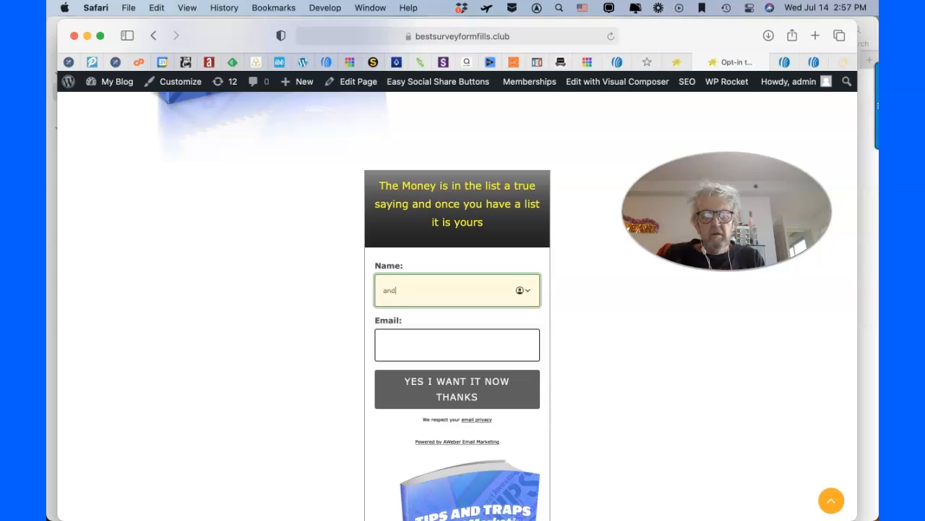
pyautogui.write('o')
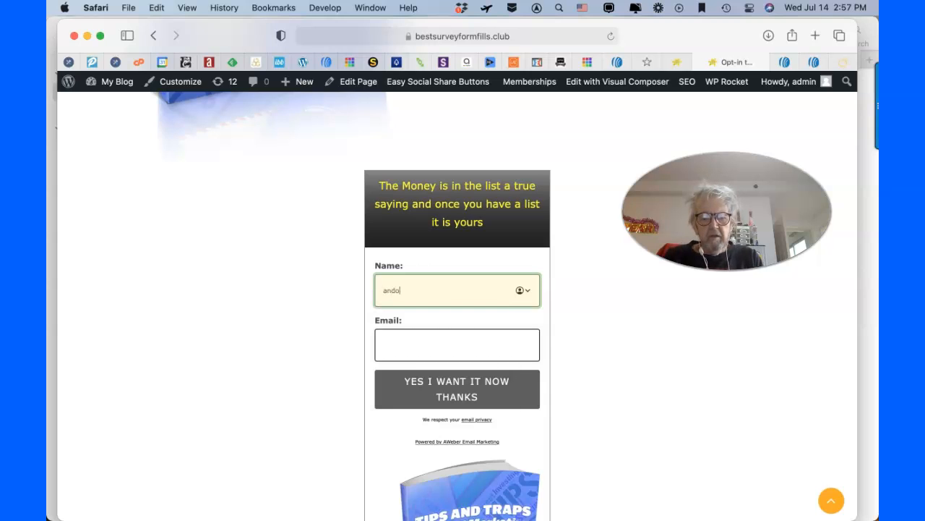
pyautogui.click(457, 344)
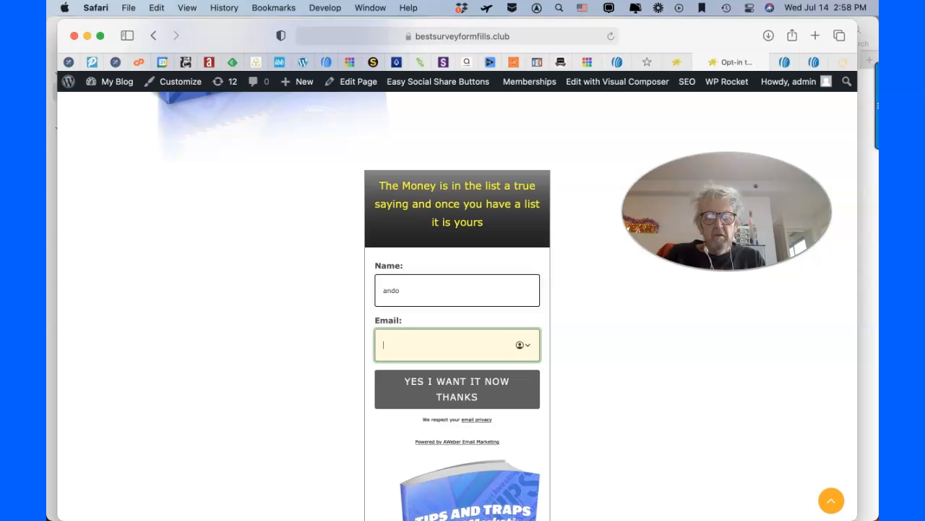
pyautogui.write('make')
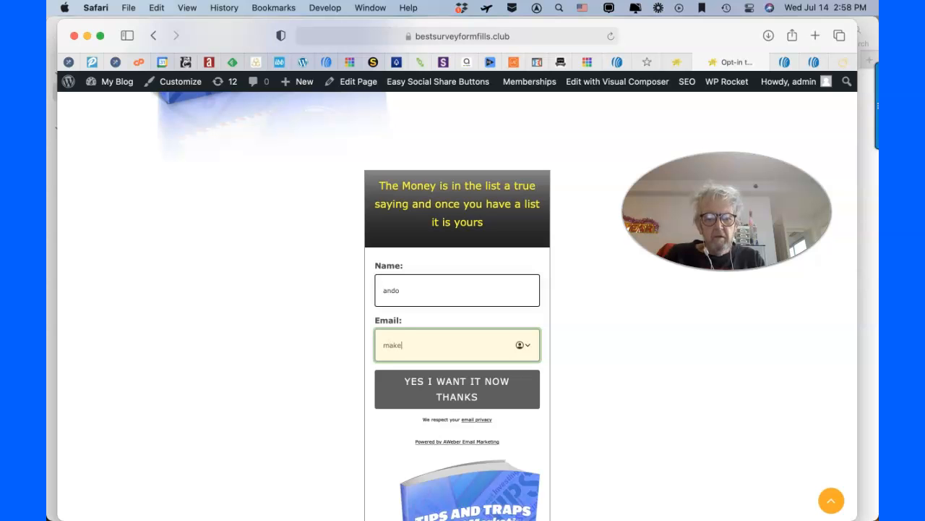
pyautogui.scroll(-3)
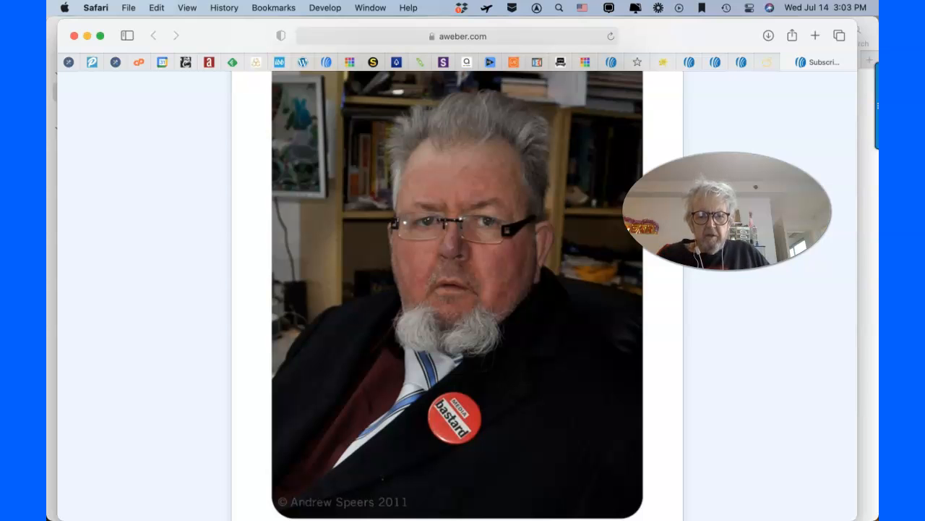
# - Scroll down the AWeber page to read the subscription-confirmed message
pyautogui.scroll(-3)
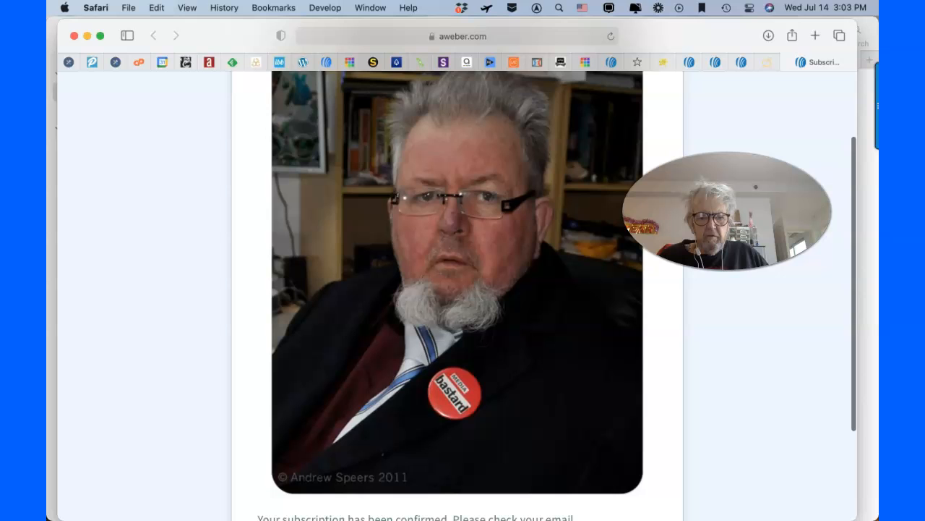
pyautogui.scroll(-3)
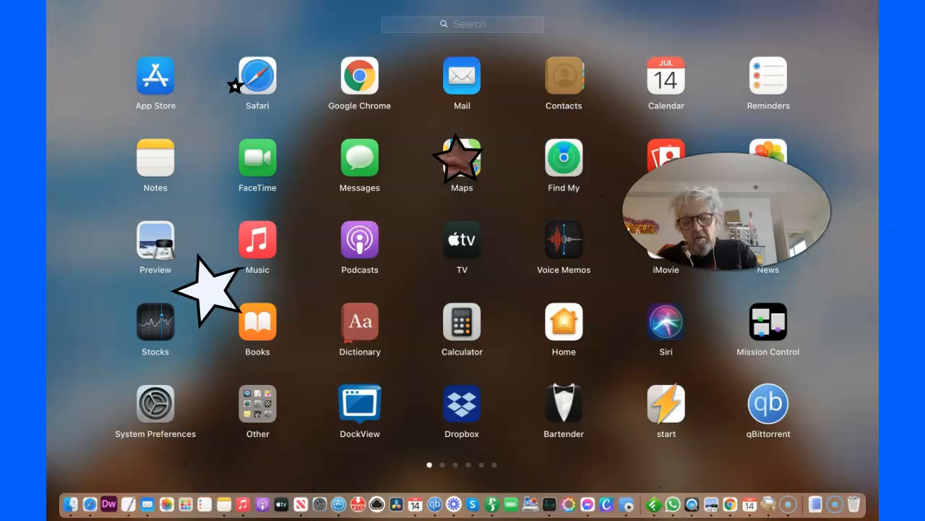
# - Search Launchpad and launch the mail app showing the 'Response Required' confirmation email
pyautogui.write('o')
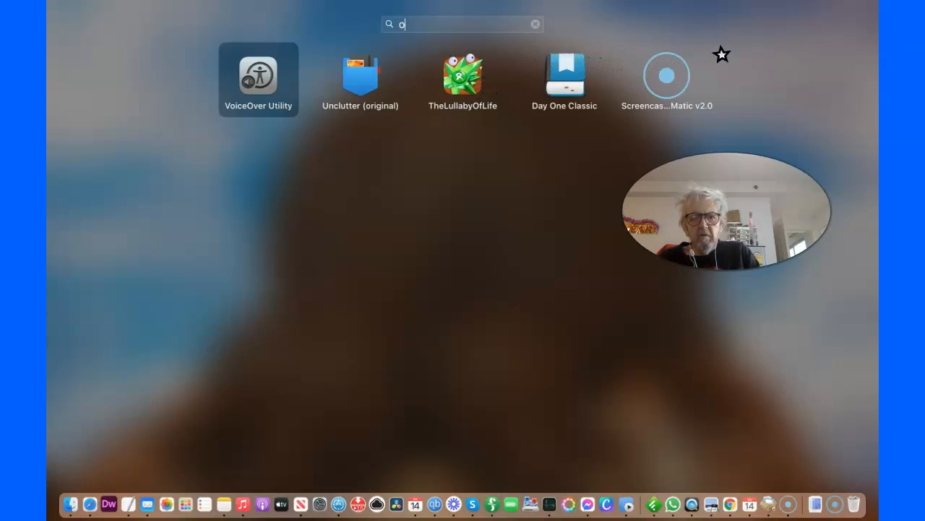
pyautogui.click(535, 23)
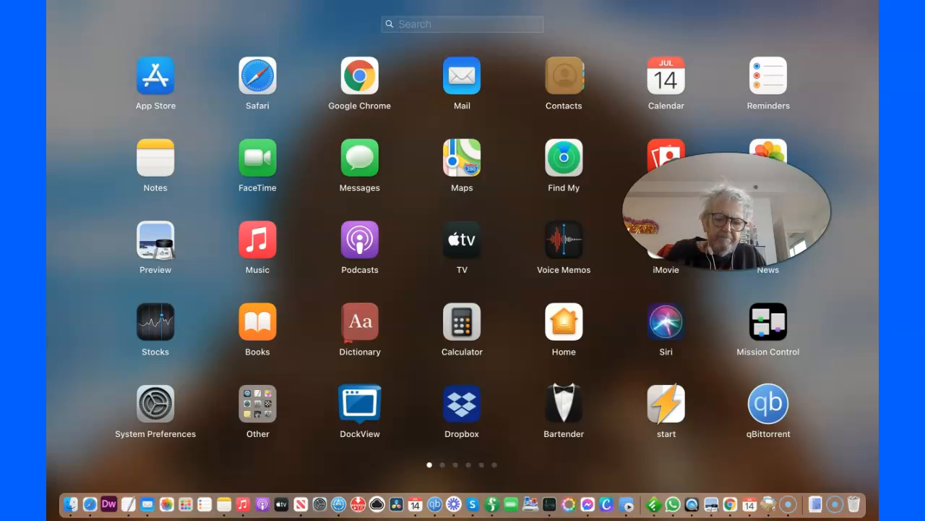
pyautogui.write('g')
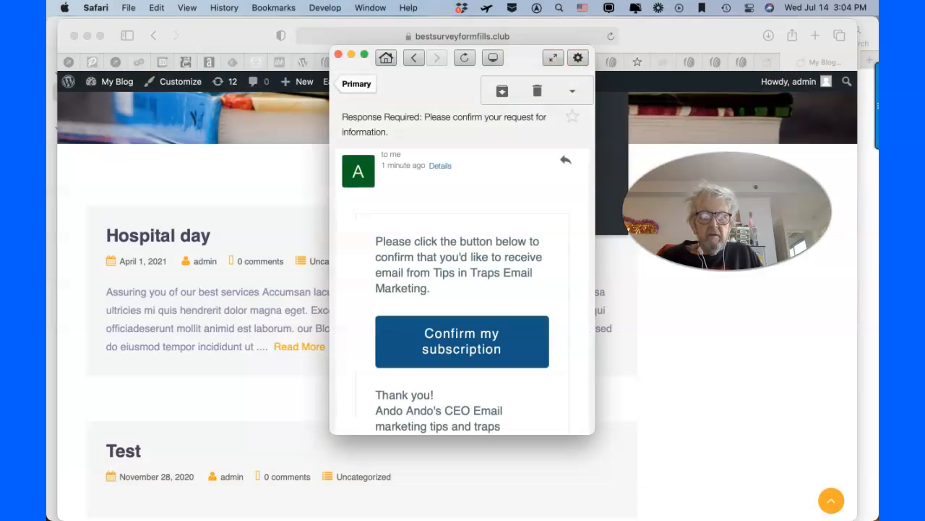
# - Confirm the Tips in Traps Email Marketing subscription via the email's 'Confirm my subscription' button
pyautogui.scroll(-3)
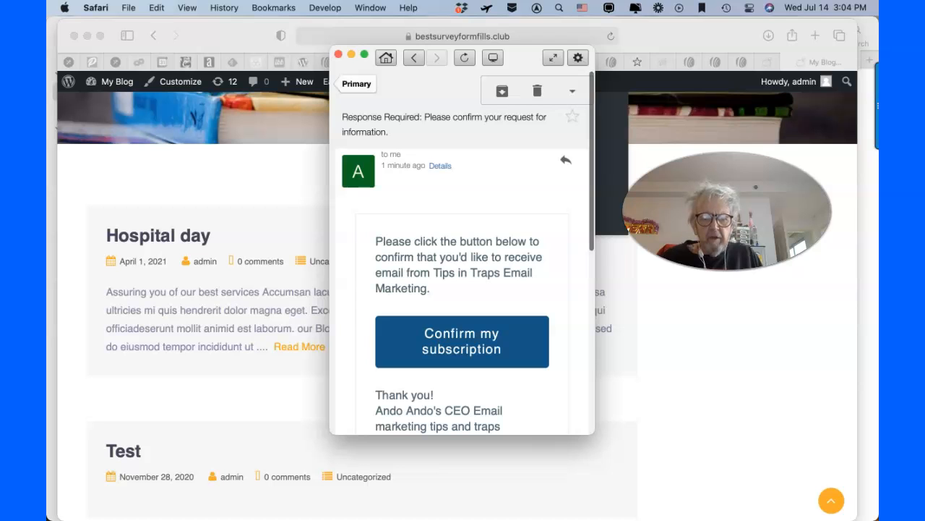
pyautogui.click(462, 341)
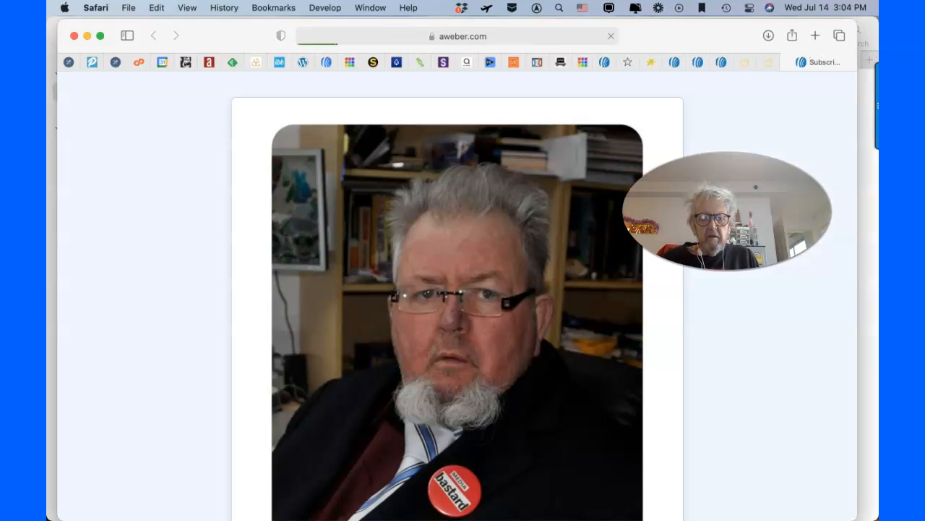
# - Scroll through the blog home page after leaving the AWeber confirmation page
pyautogui.scroll(-3)
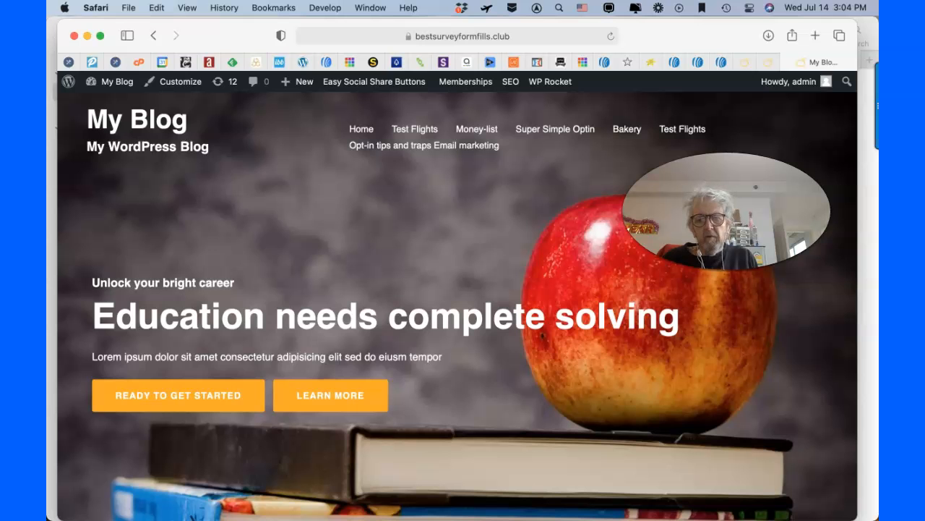
pyautogui.scroll(-3)
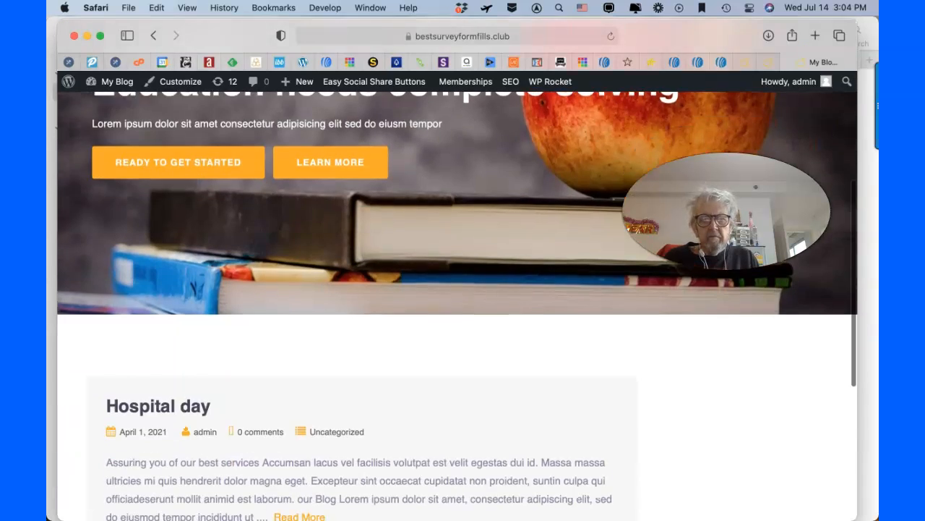
pyautogui.scroll(3)
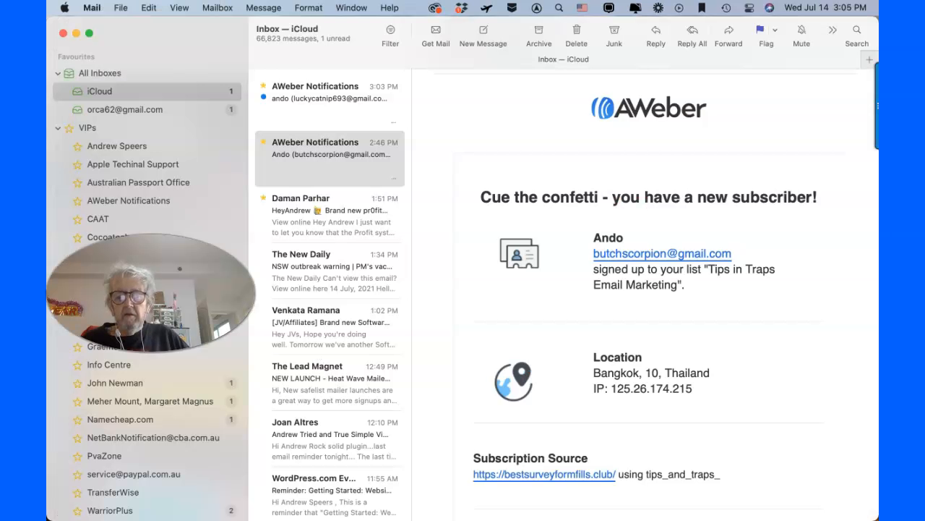
pyautogui.moveTo(663, 255)
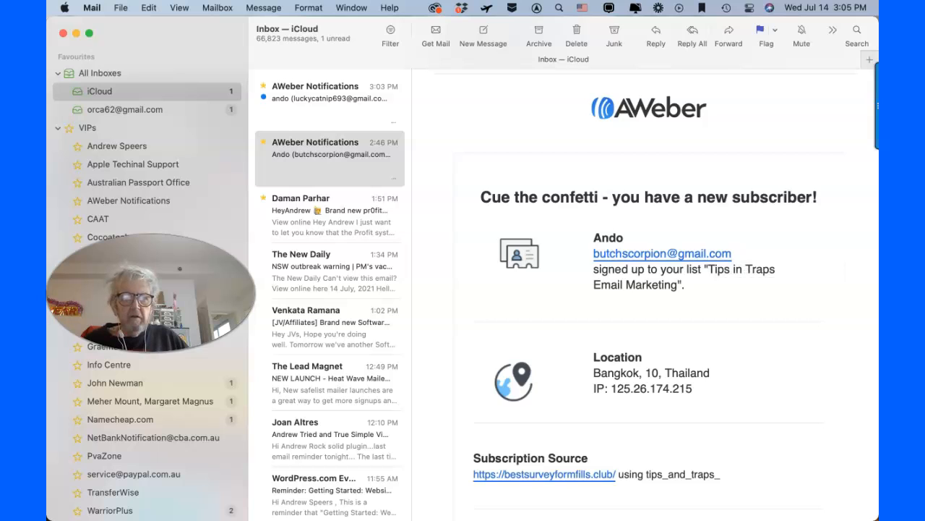
# - Display the newest 3:03 PM AWeber Notifications message announcing the added subscriber
pyautogui.click(330, 94)
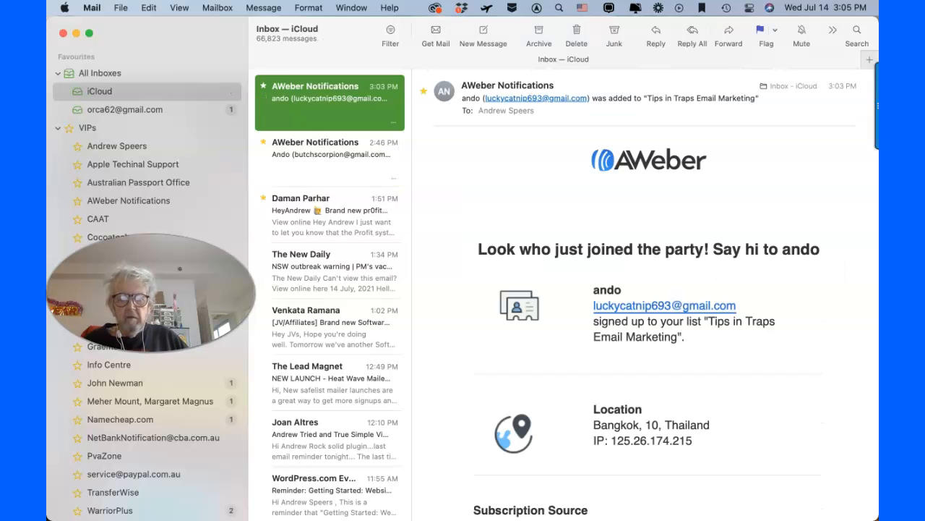